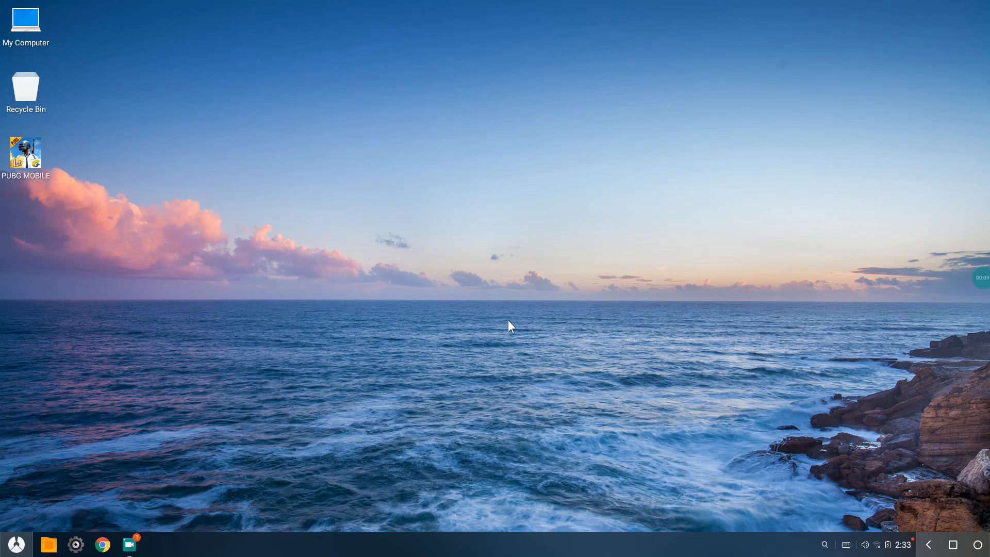
mouse_move(223, 403)
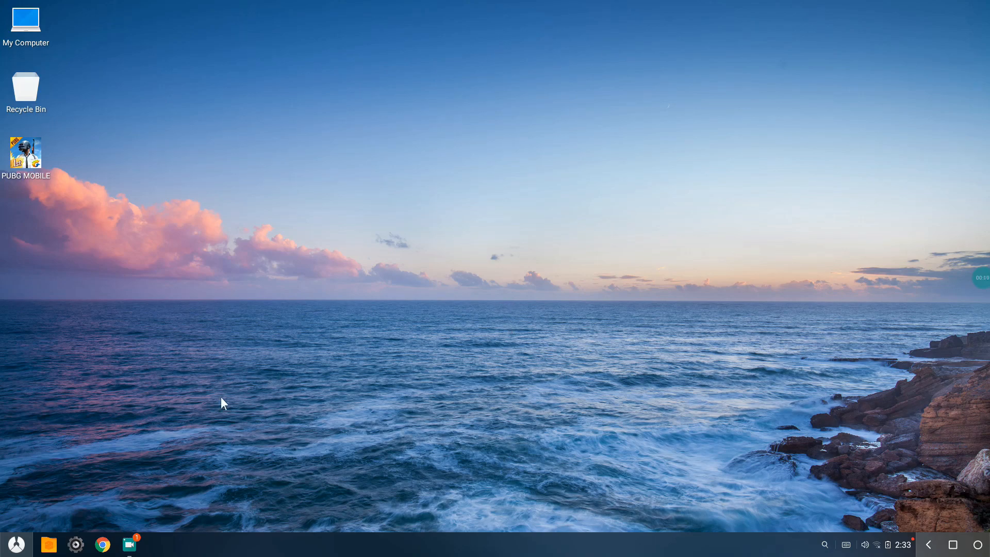
Bring up the Phoenix OS start menu with the grid of installed apps
click(16, 543)
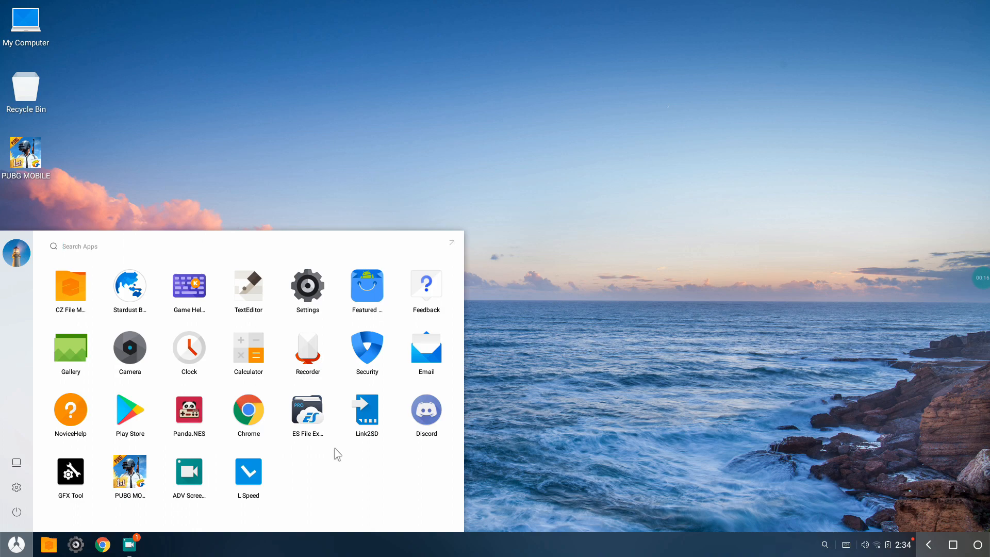
mouse_move(369, 497)
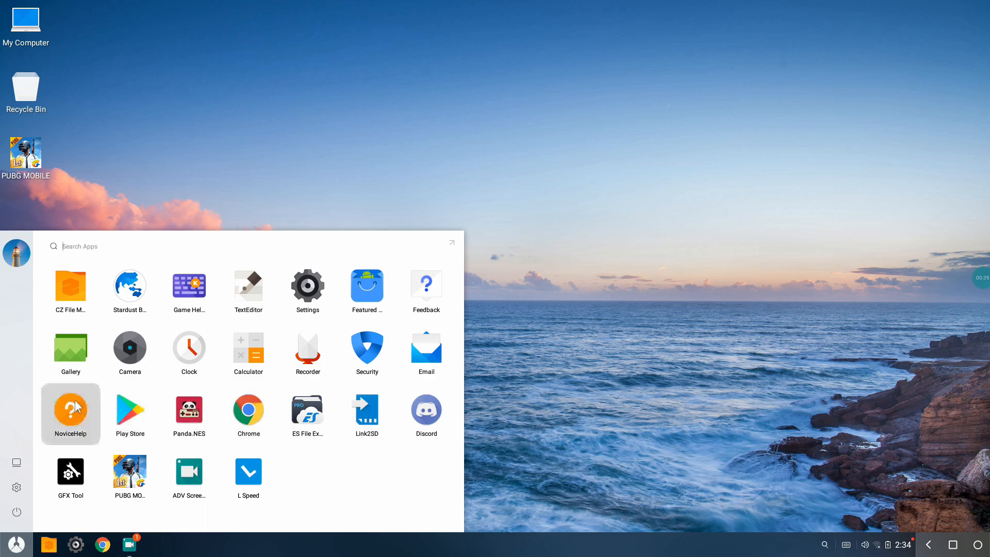
Launch Link2SD and scroll its system applications list down to PhoenixOSVIP, marked Frozen
click(366, 411)
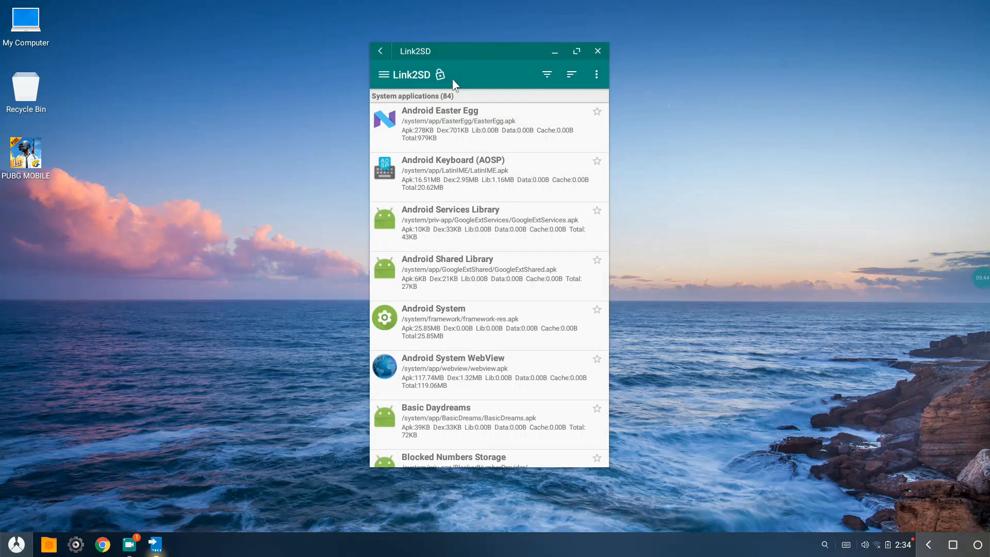
mouse_move(454, 85)
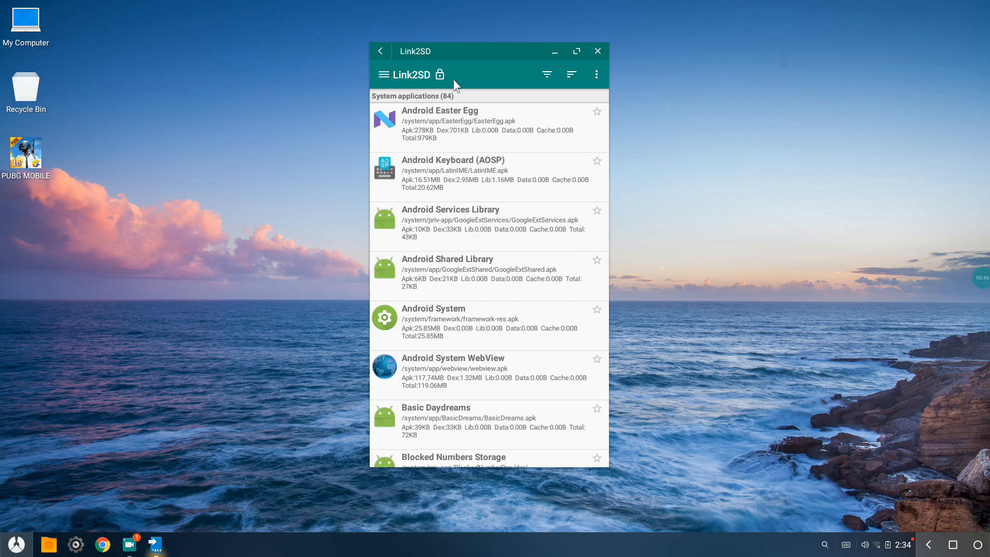
scroll(down, 3)
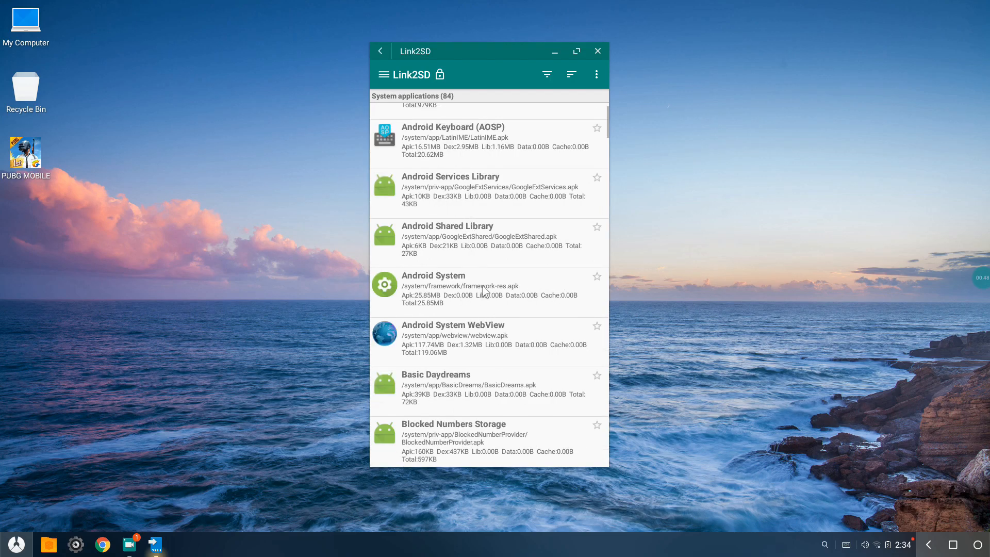
scroll(down, 3)
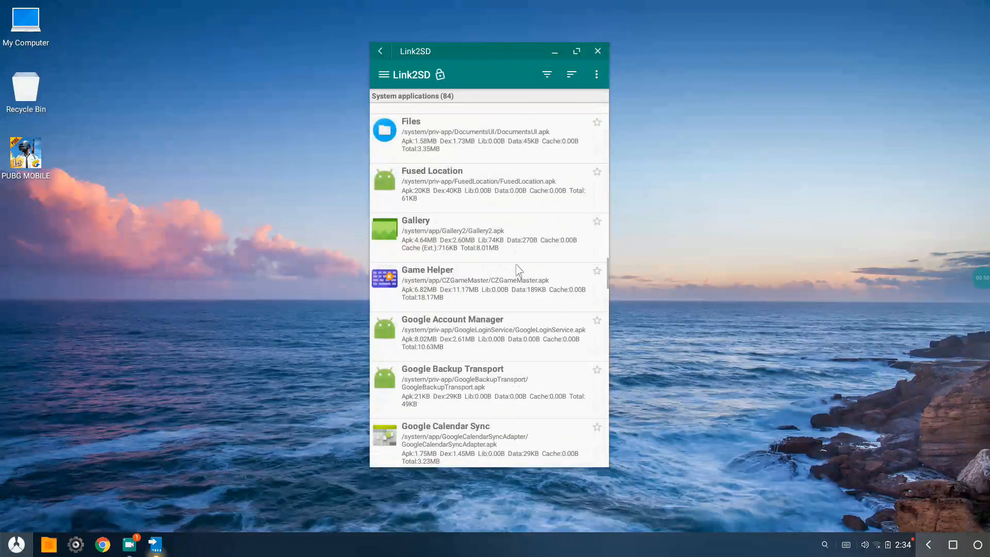
scroll(down, 3)
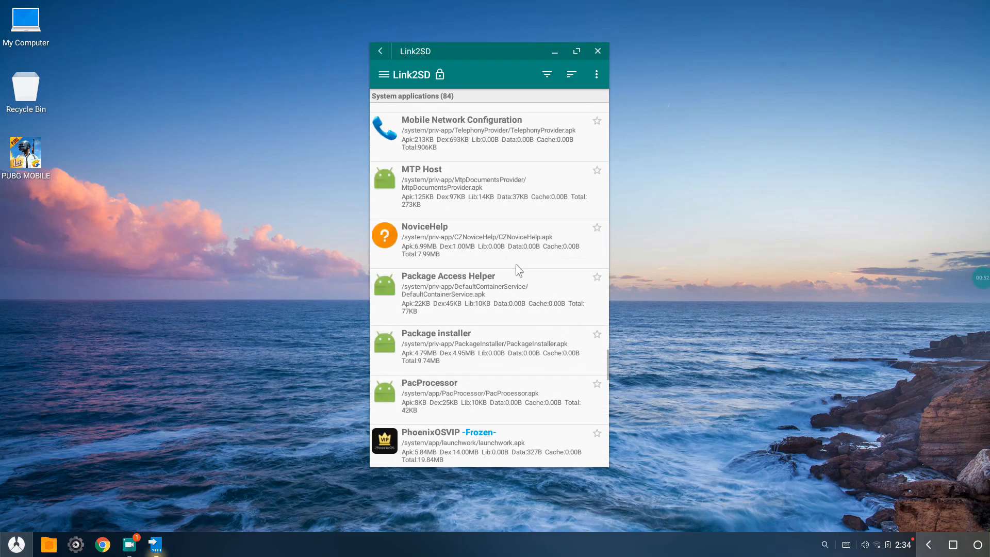
scroll(down, 3)
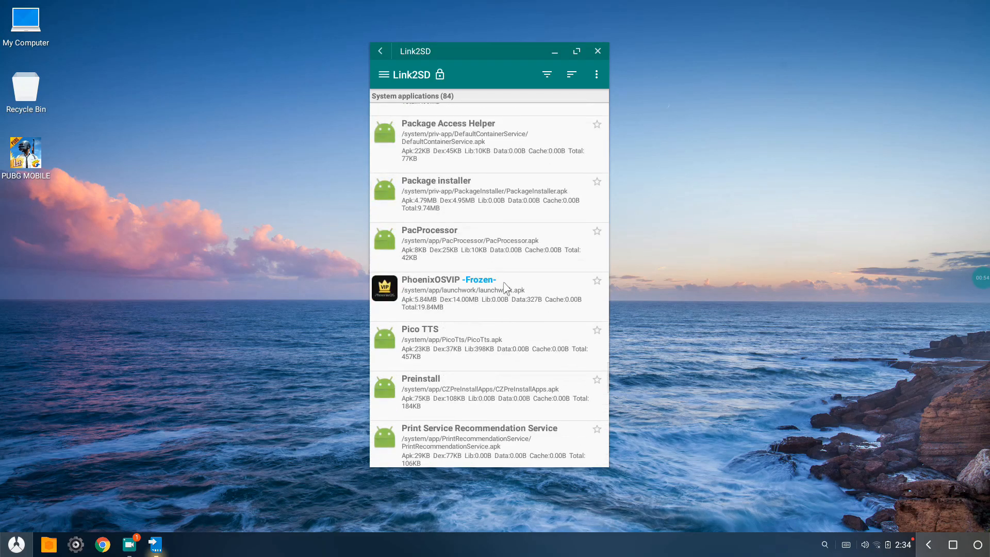
mouse_move(488, 308)
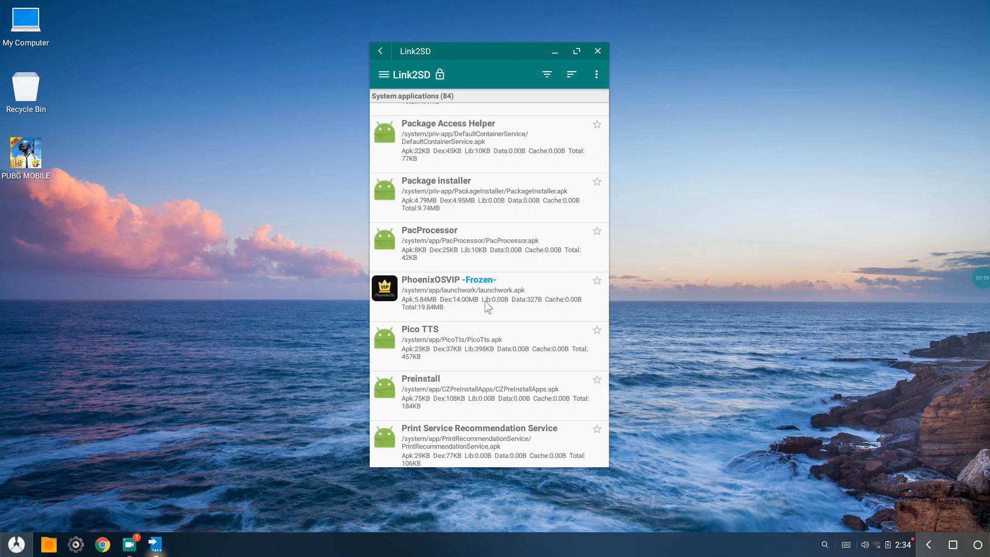
mouse_move(462, 304)
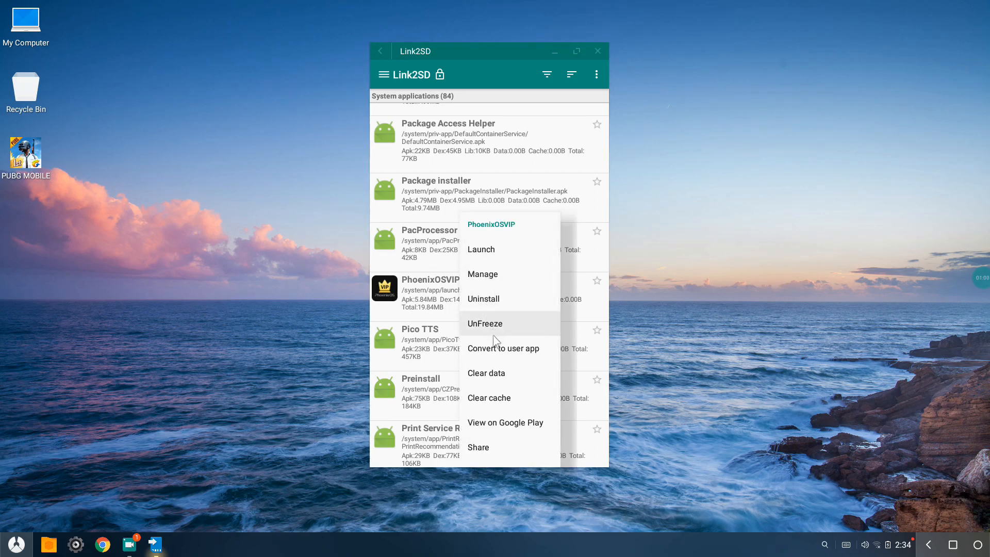
mouse_move(521, 319)
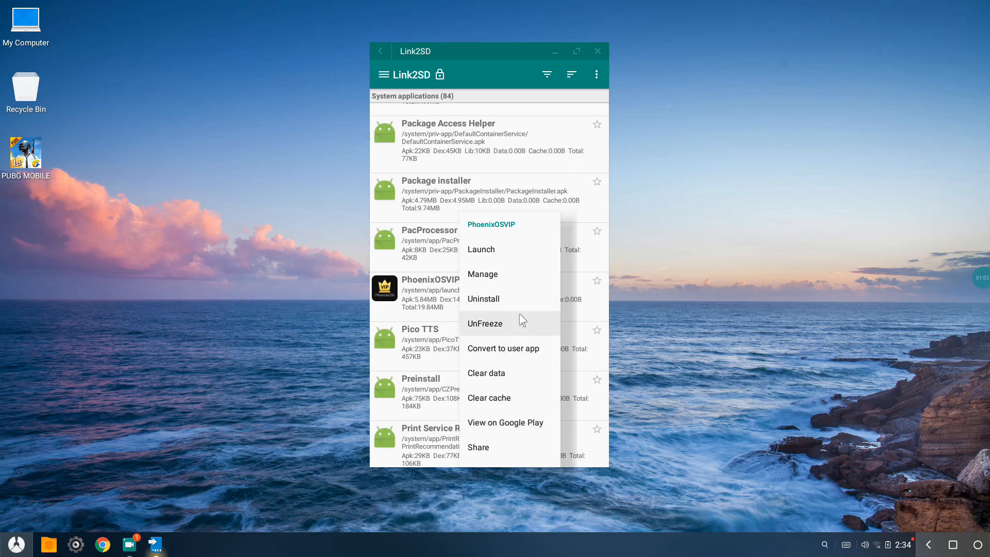
mouse_move(498, 337)
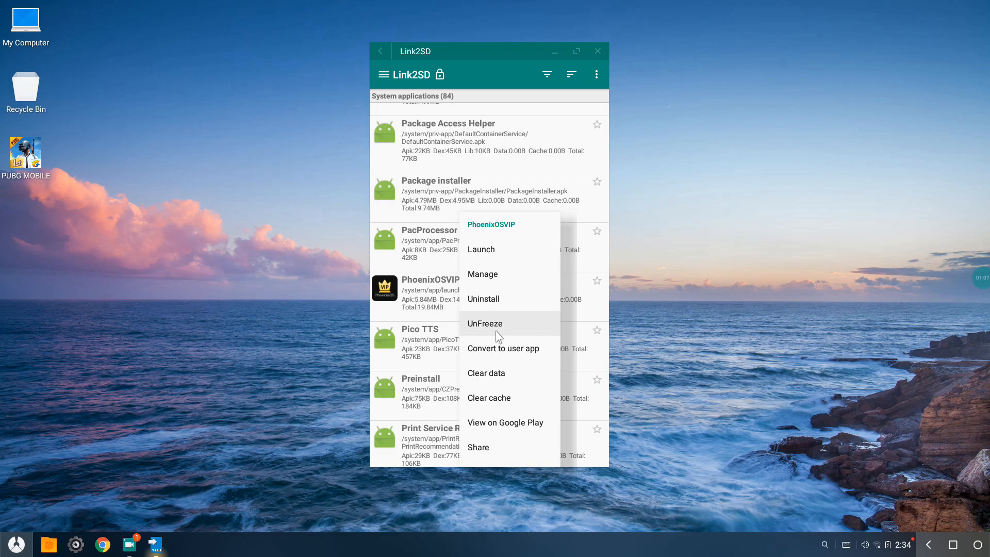
mouse_move(499, 303)
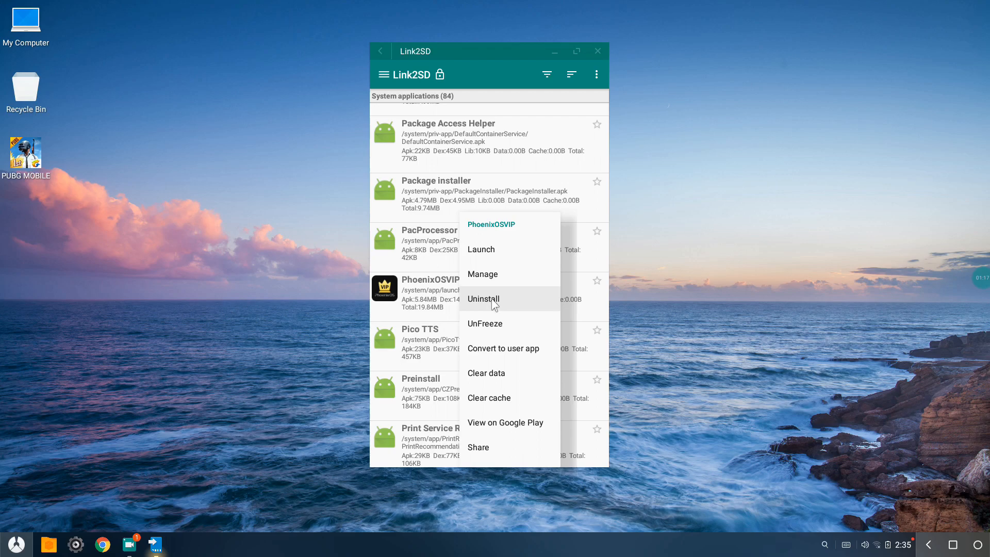
mouse_move(499, 334)
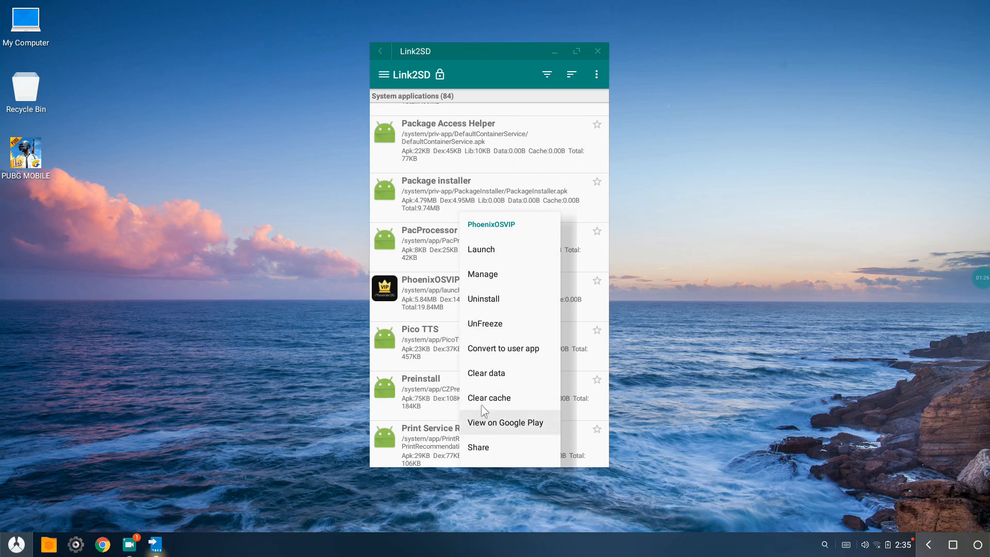
mouse_move(482, 369)
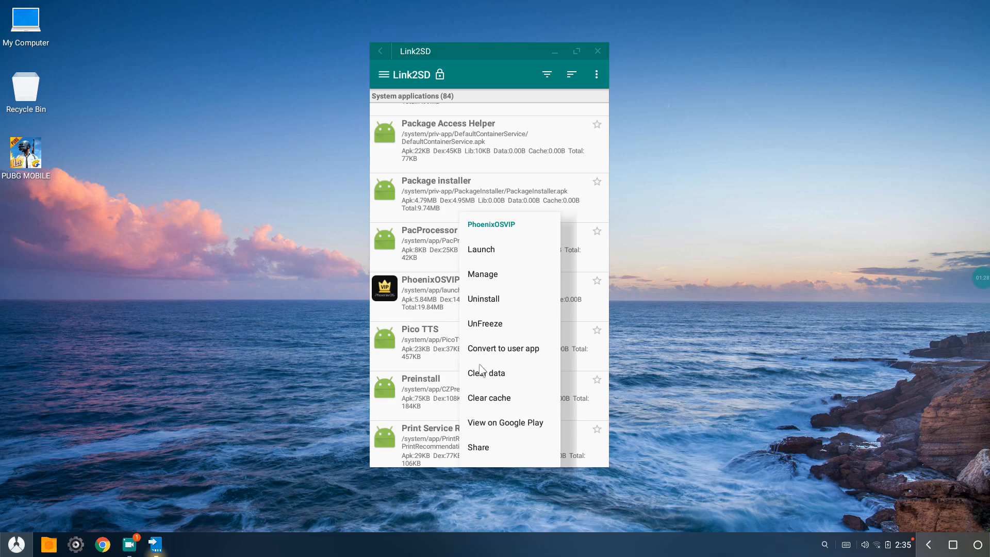
mouse_move(503, 348)
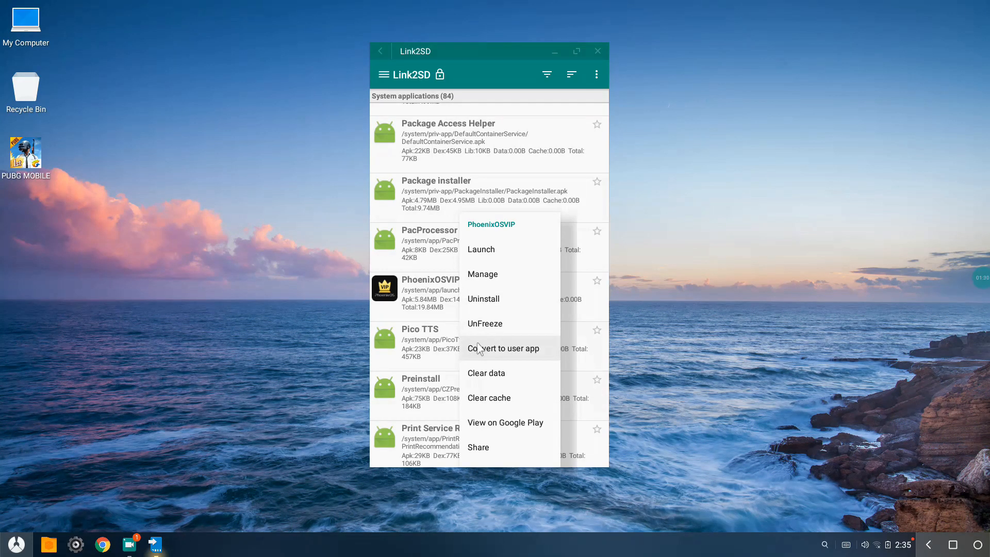
mouse_move(599, 54)
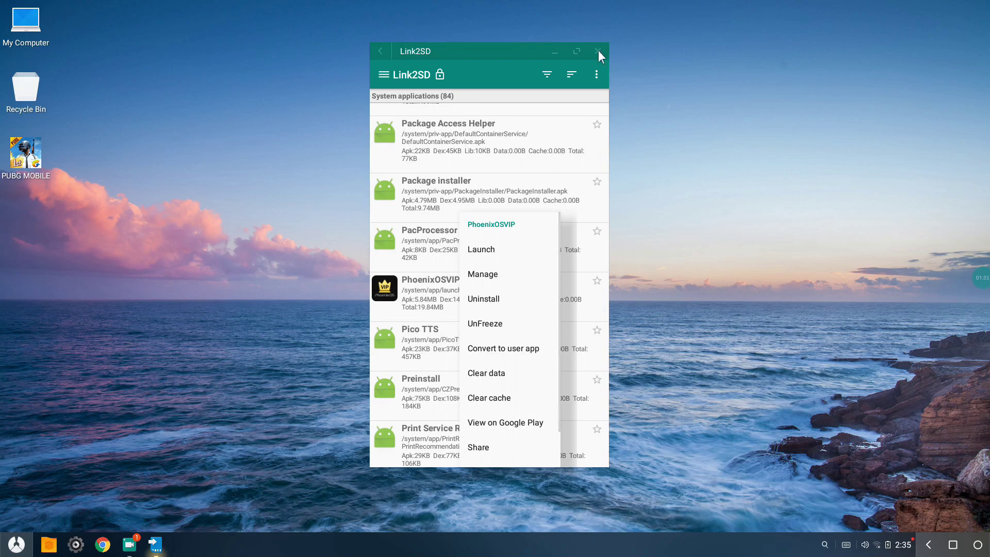
Close Link2SD and bring up the system Settings window from the taskbar gear
click(597, 52)
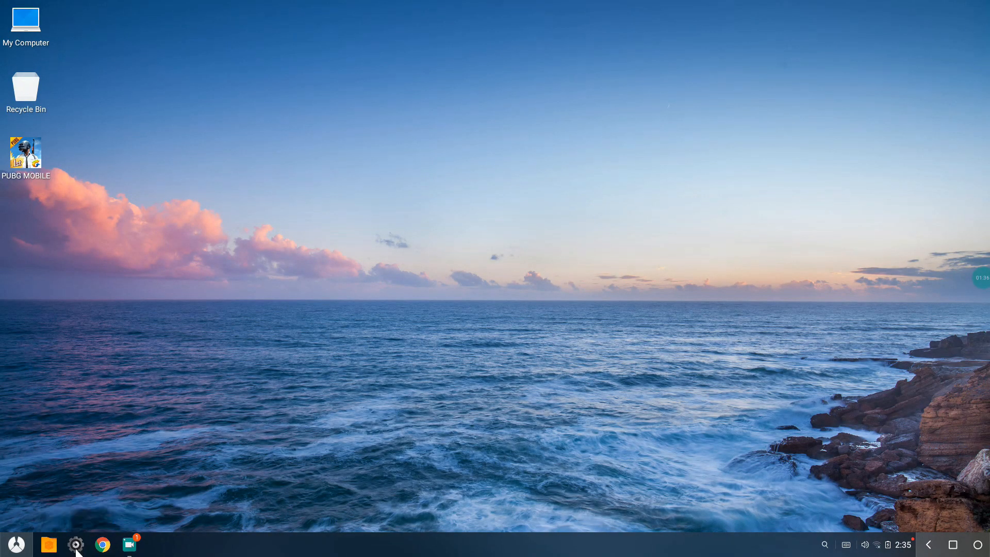
click(75, 544)
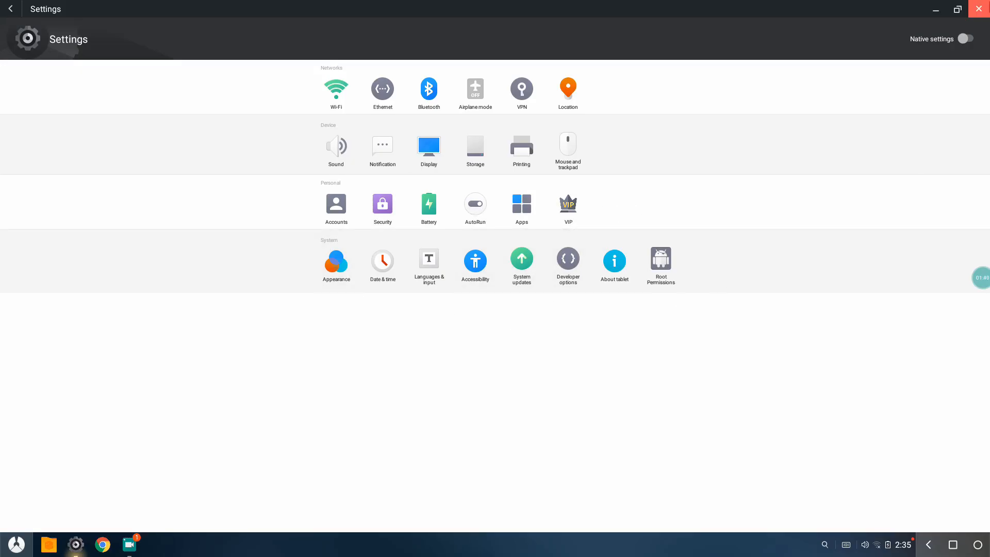
Close Settings to return to the empty Phoenix OS desktop
click(978, 9)
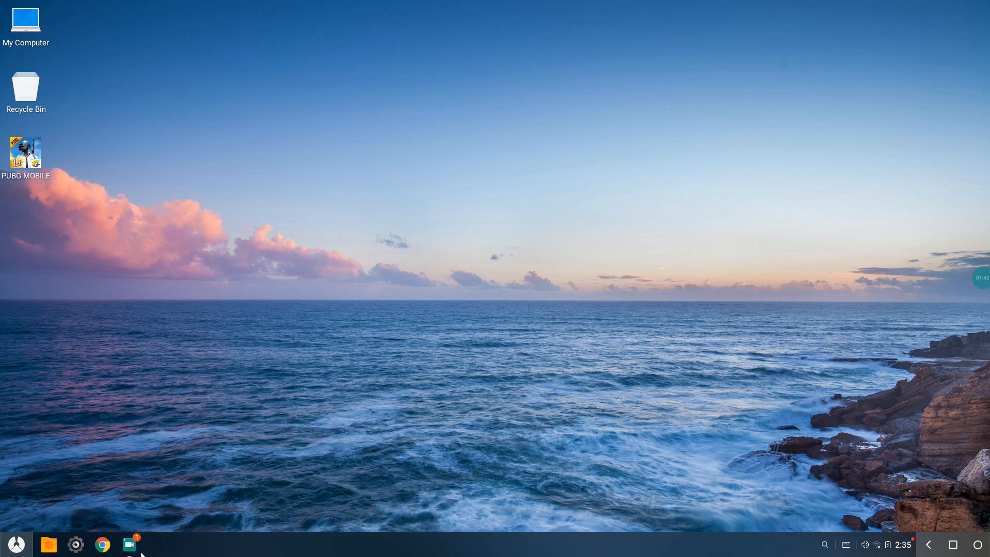
mouse_move(359, 444)
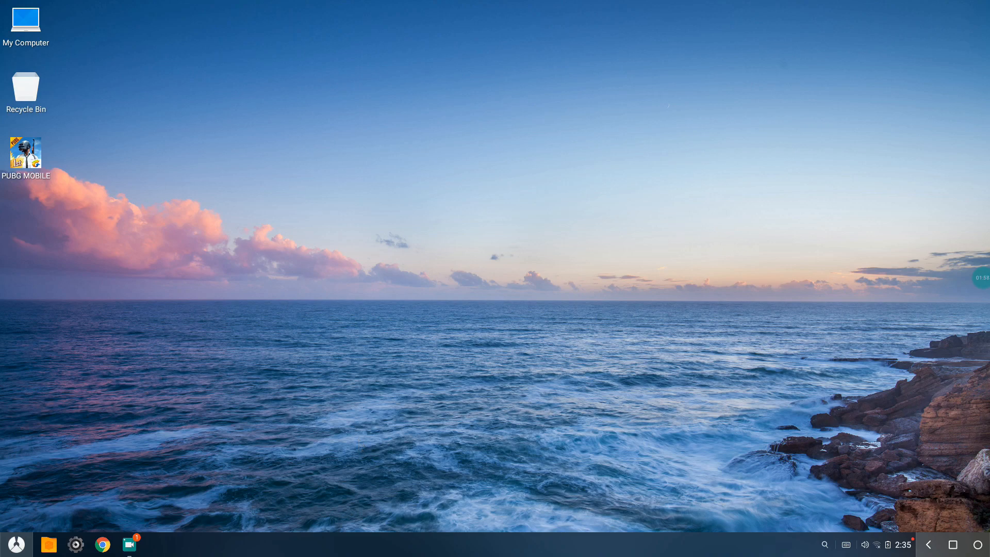
mouse_move(404, 421)
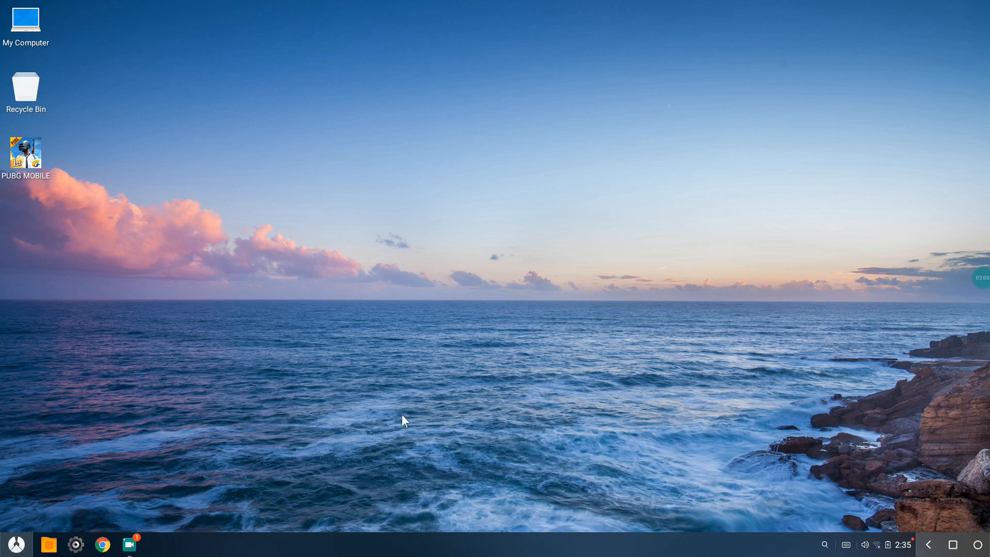
mouse_move(619, 254)
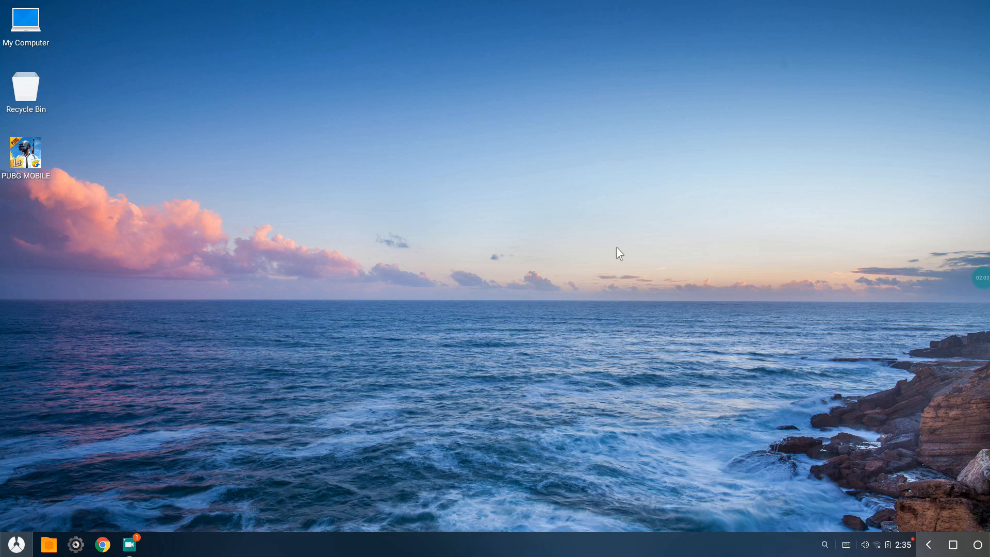
mouse_move(625, 254)
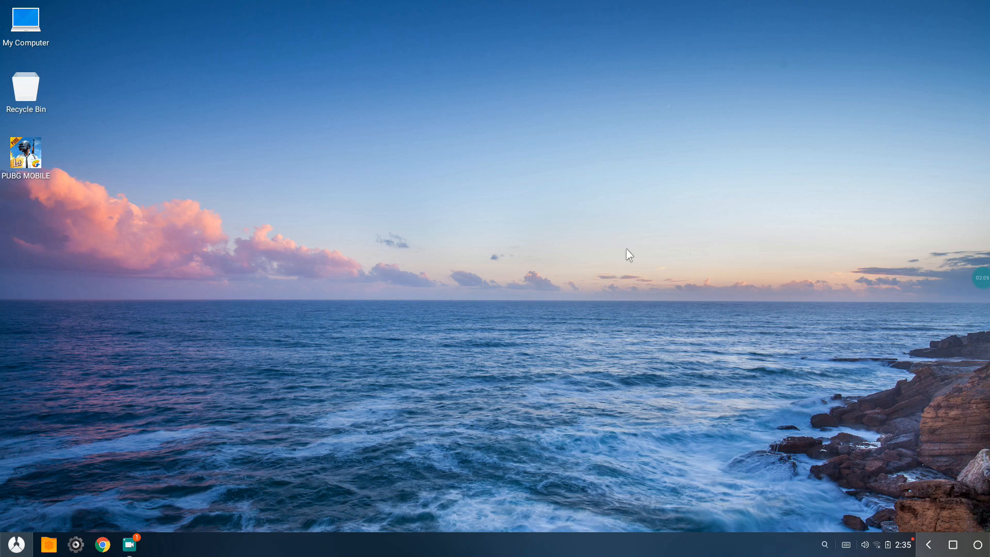
mouse_move(649, 288)
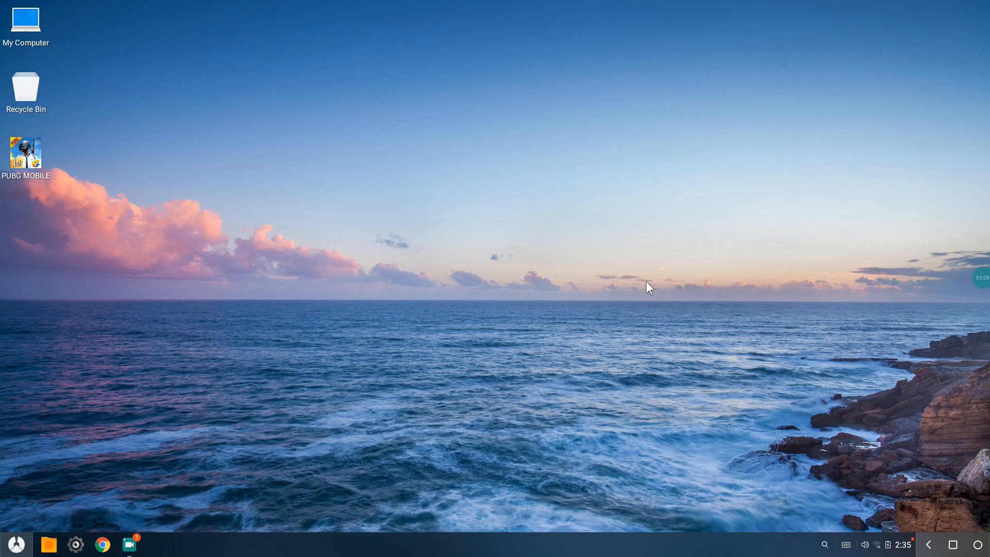